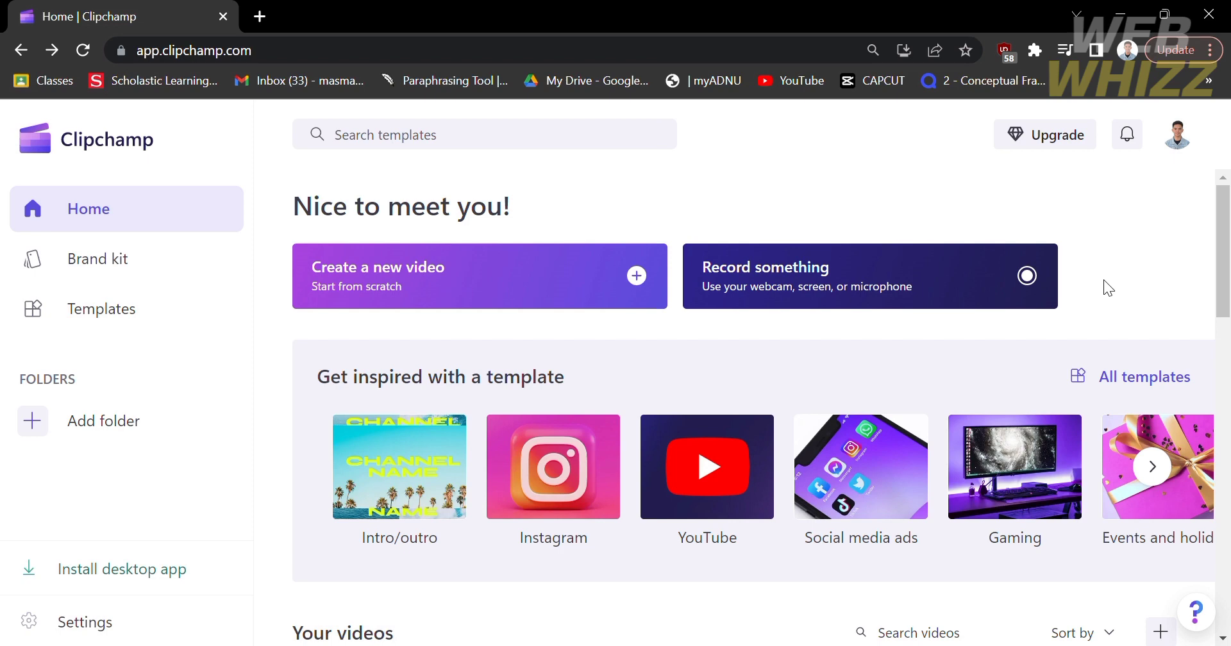
{"action": "mouse_move", "coordinate": [699, 175]}
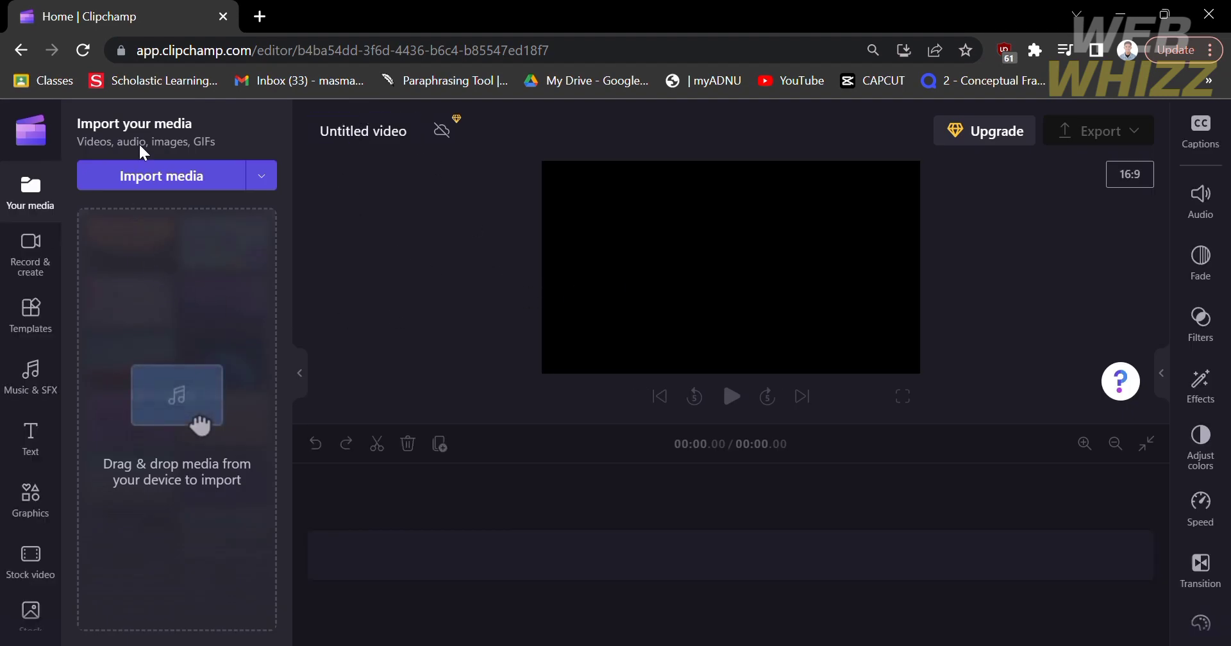
Step: Import Sample Vid.mp4, place it on the timeline, and select the clip
{"action": "left_click", "coordinate": [161, 175]}
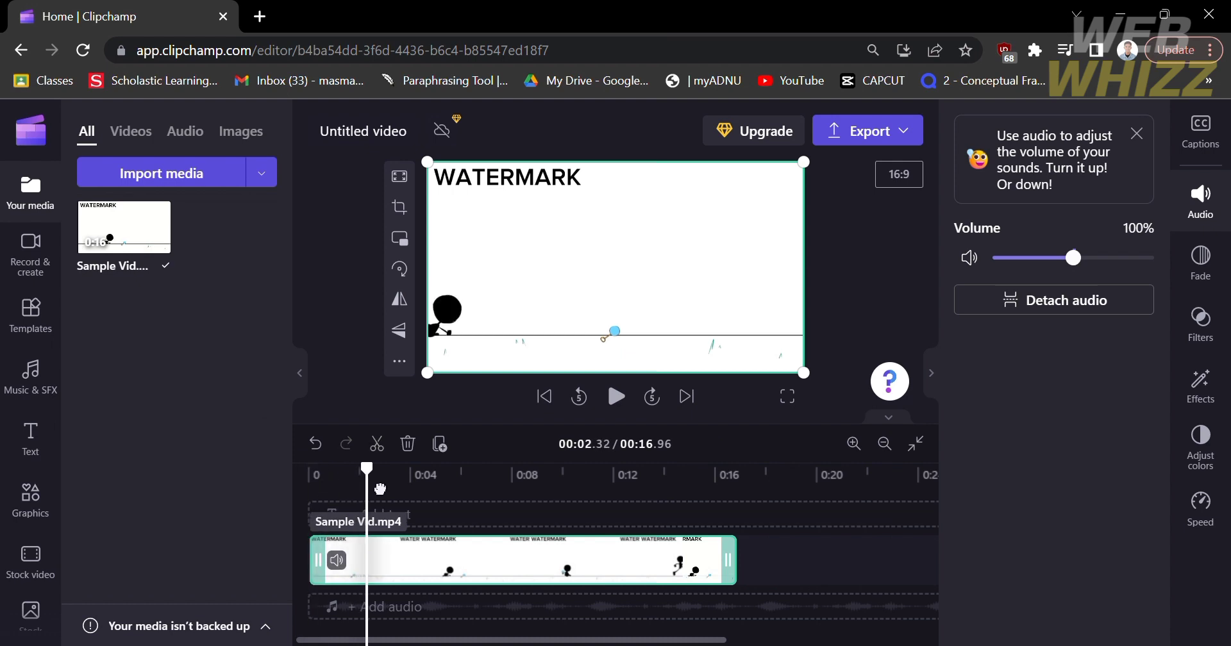
{"action": "left_click", "coordinate": [616, 397]}
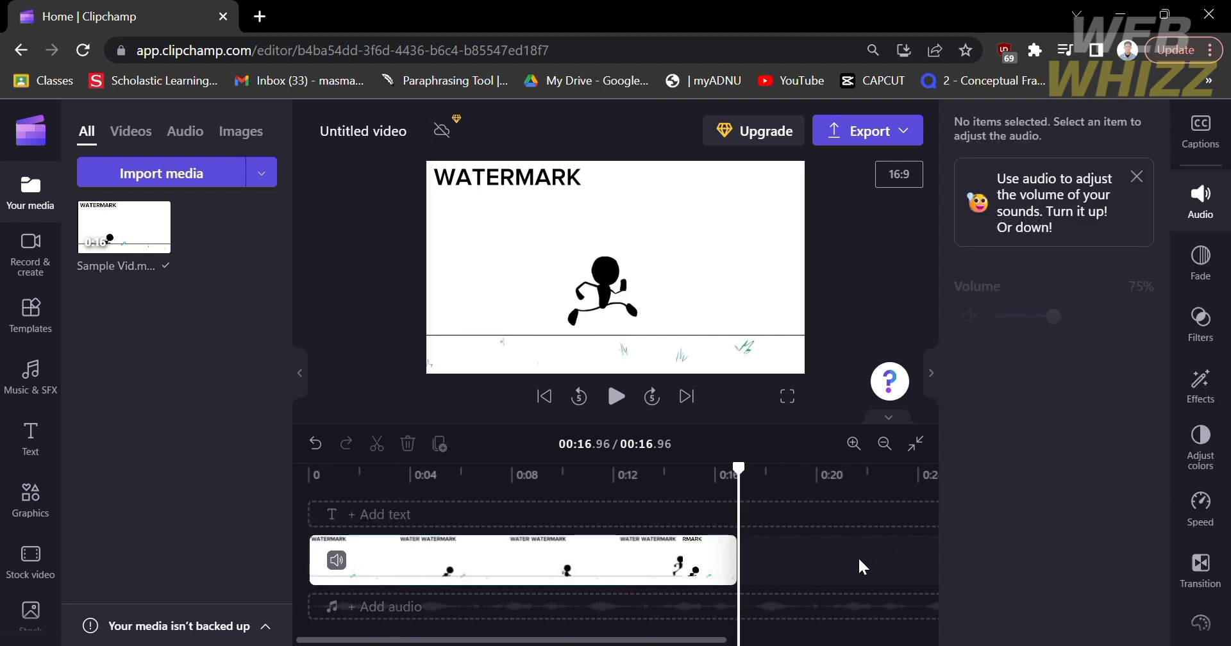
{"action": "left_click", "coordinate": [522, 560]}
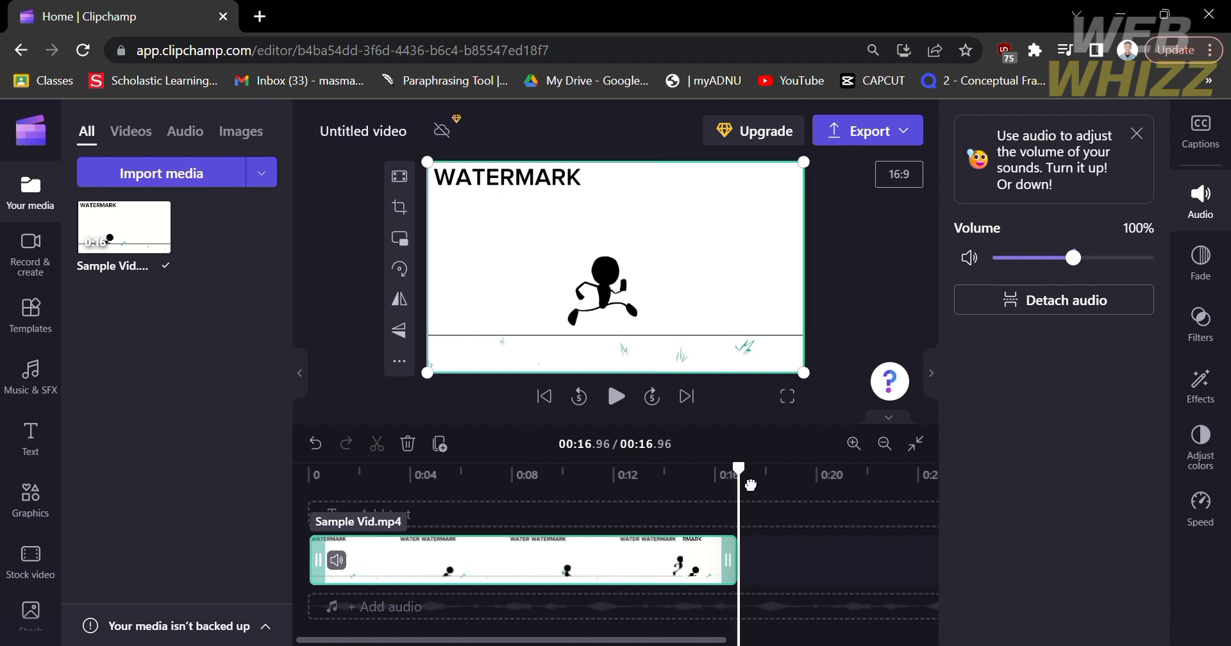
Step: Split Sample Vid.mp4 at 00:02.72 and select the shorter first piece
{"action": "left_click_drag", "start_coordinate": [737, 468], "coordinate": [382, 468]}
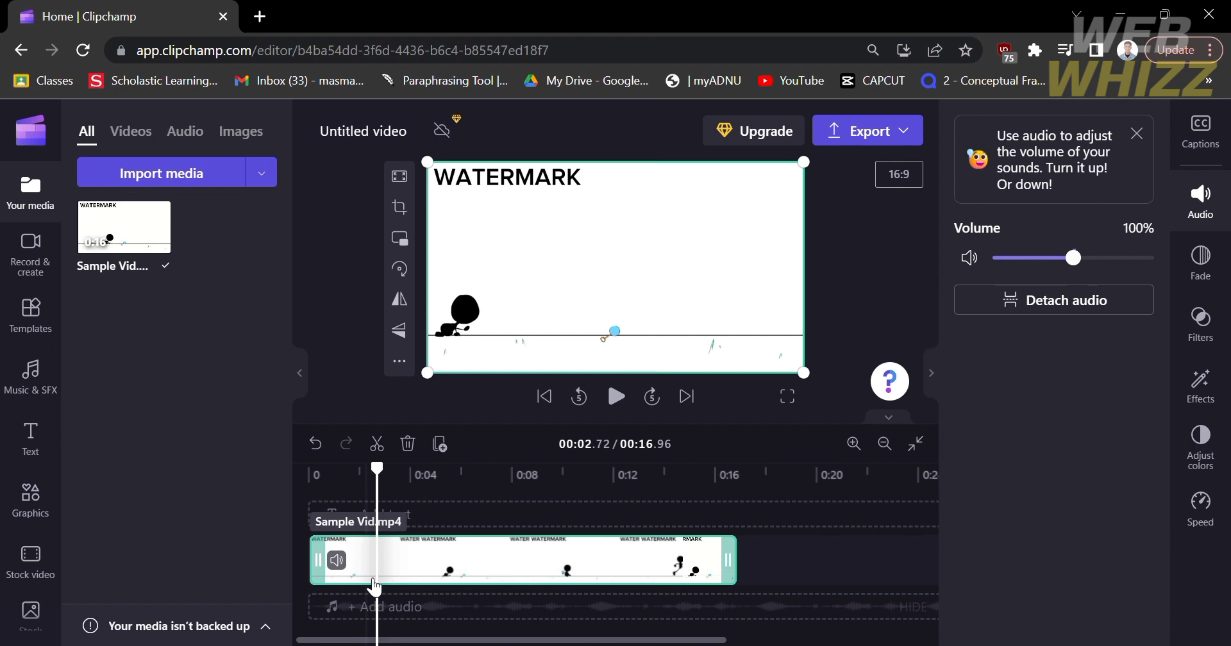
{"action": "mouse_move", "coordinate": [392, 444]}
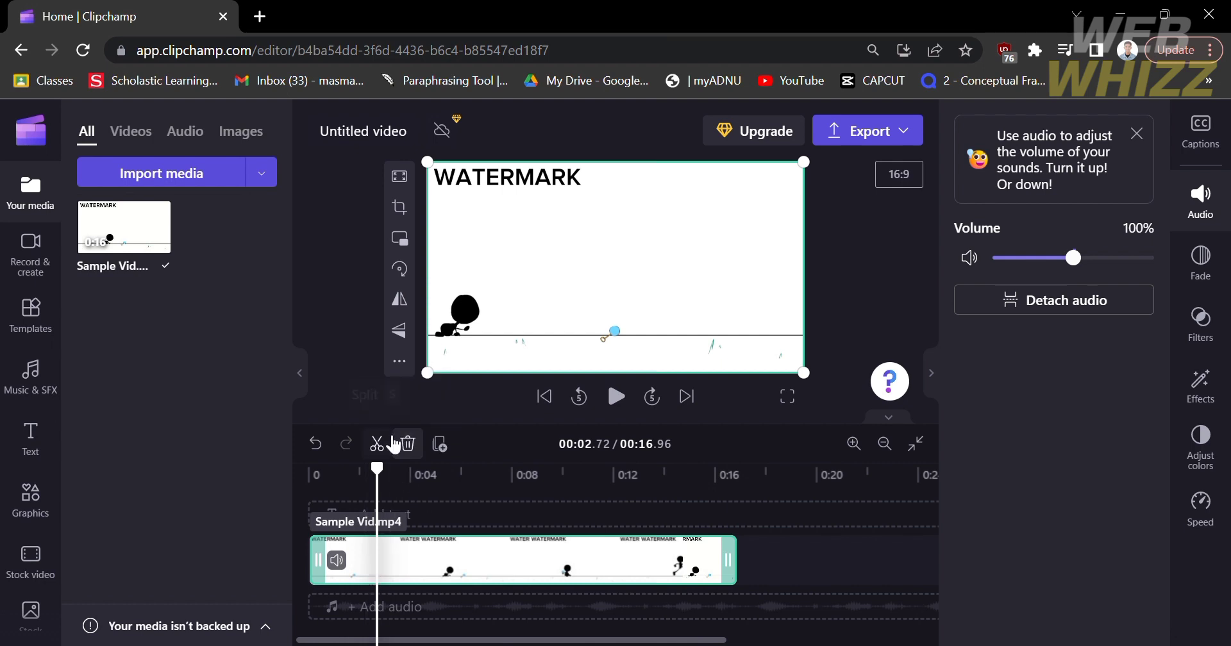
{"action": "mouse_move", "coordinate": [376, 444]}
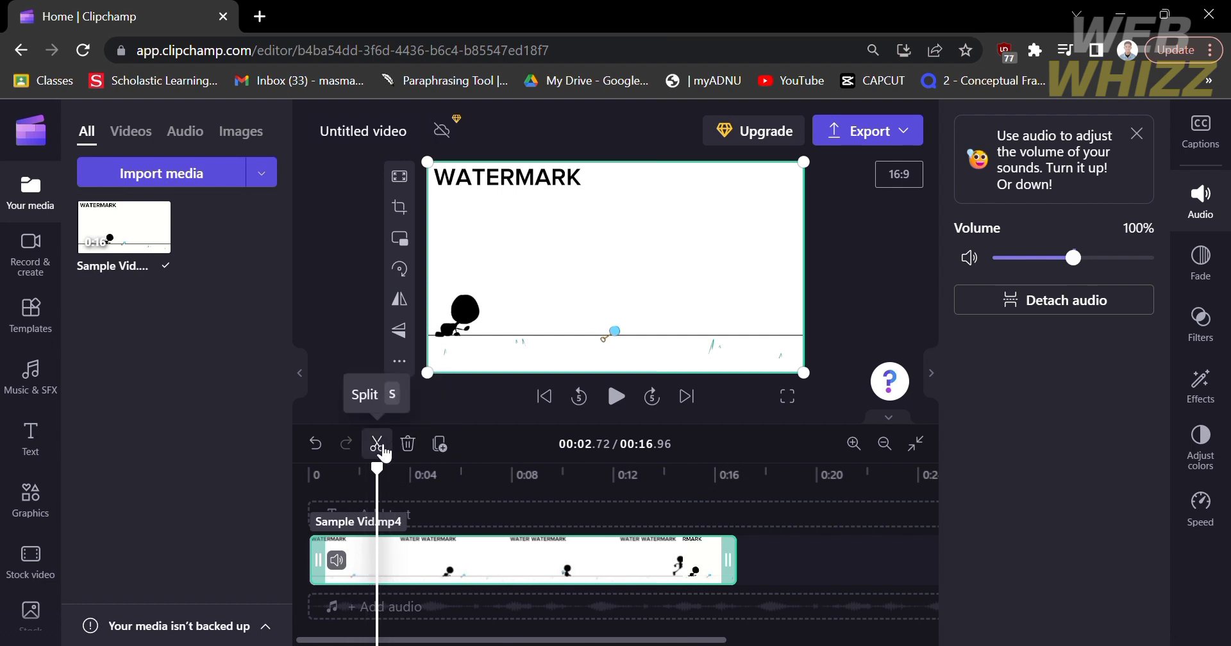
{"action": "left_click", "coordinate": [376, 444]}
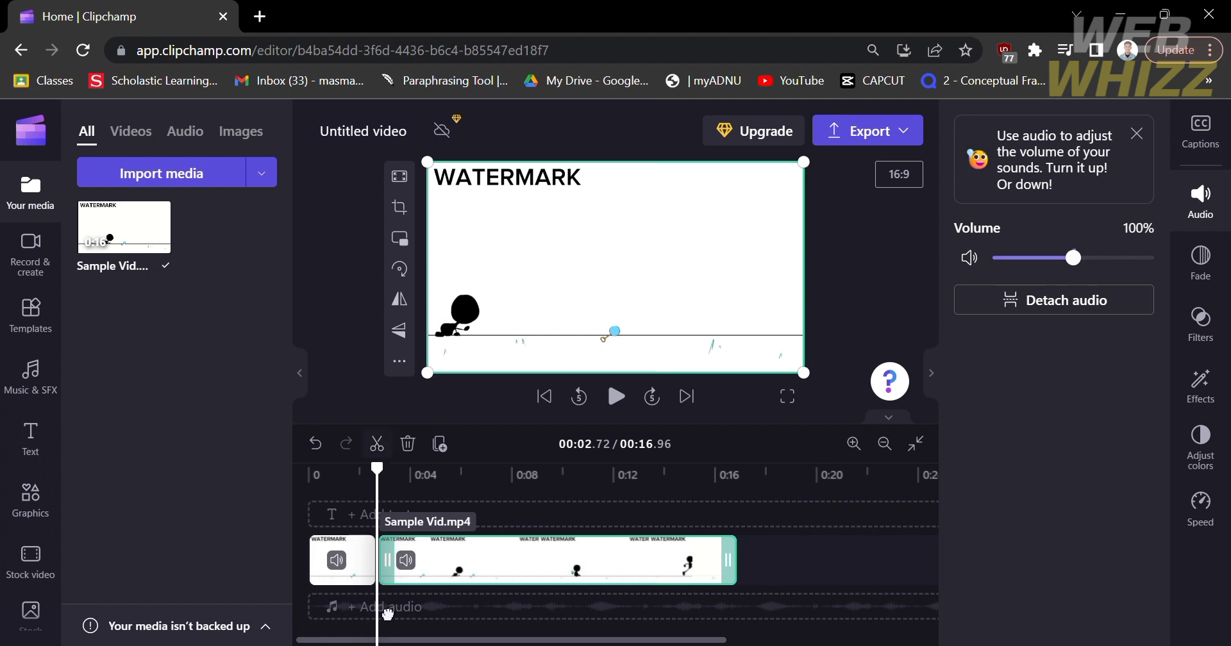
{"action": "left_click", "coordinate": [341, 560]}
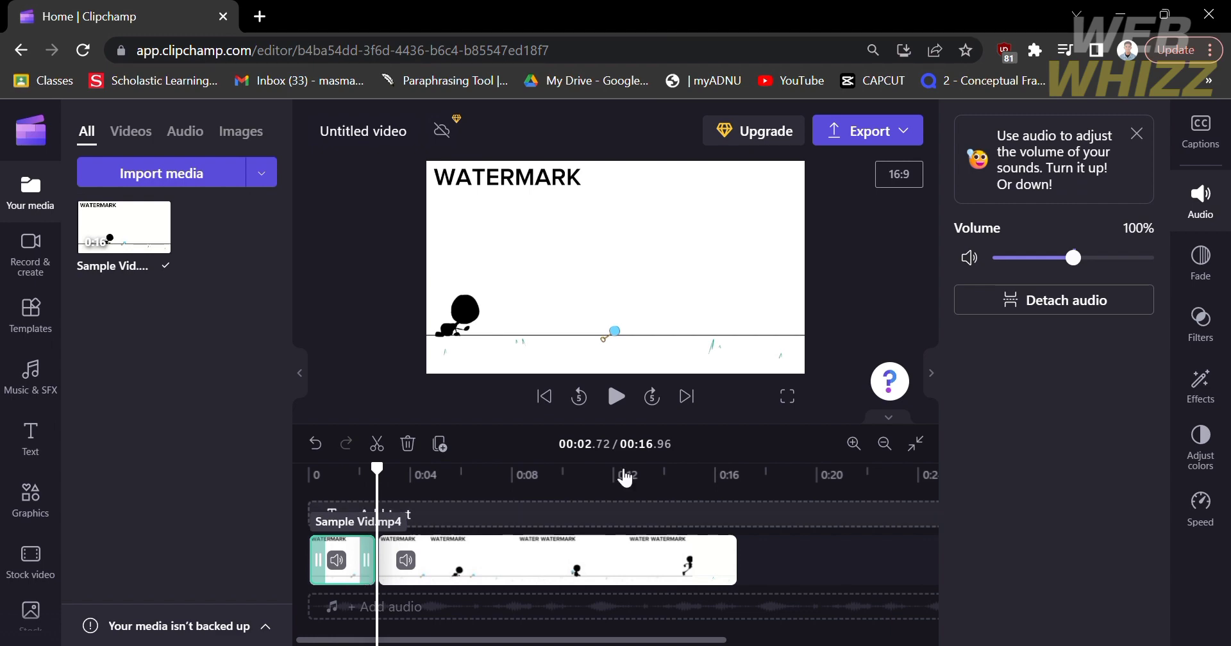
Step: Add the Blur effect to the first clip and play the video to preview it
{"action": "left_click", "coordinate": [1199, 383]}
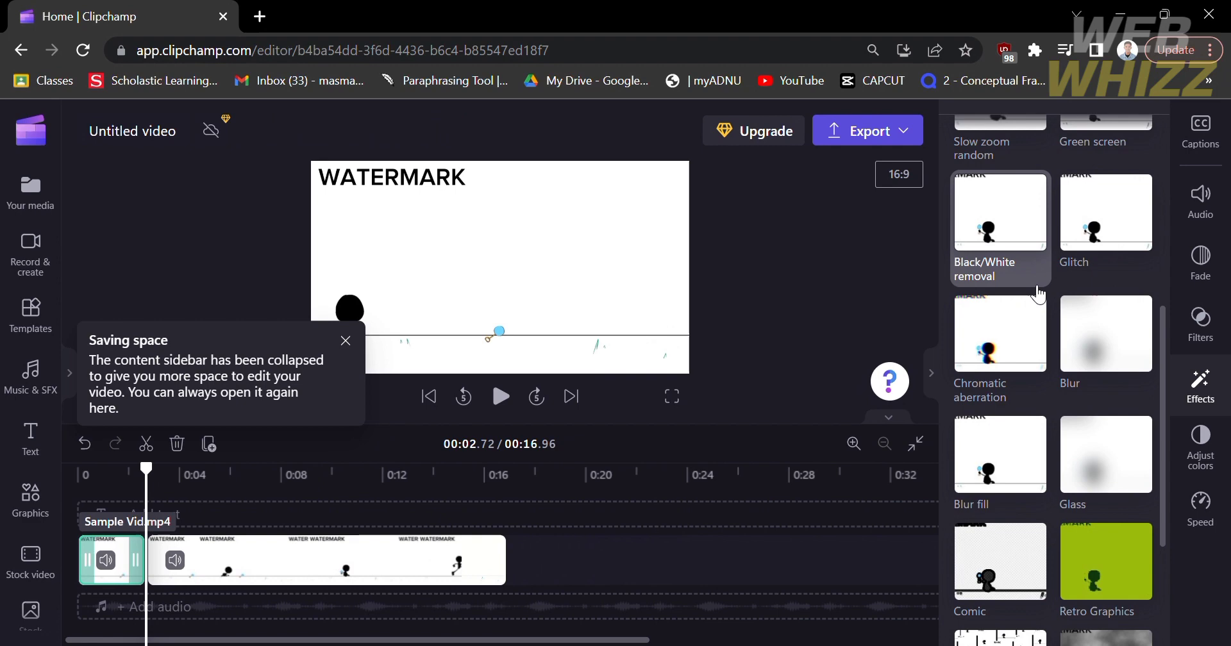
{"action": "left_click", "coordinate": [1105, 333]}
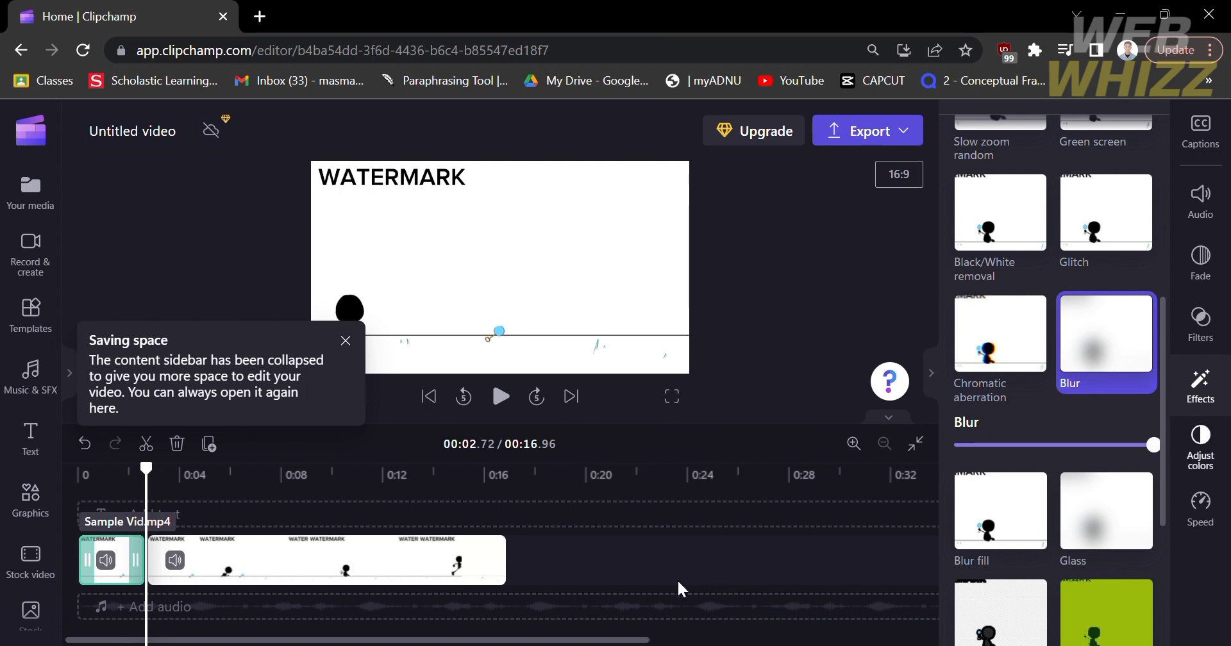
{"action": "left_click", "coordinate": [346, 341]}
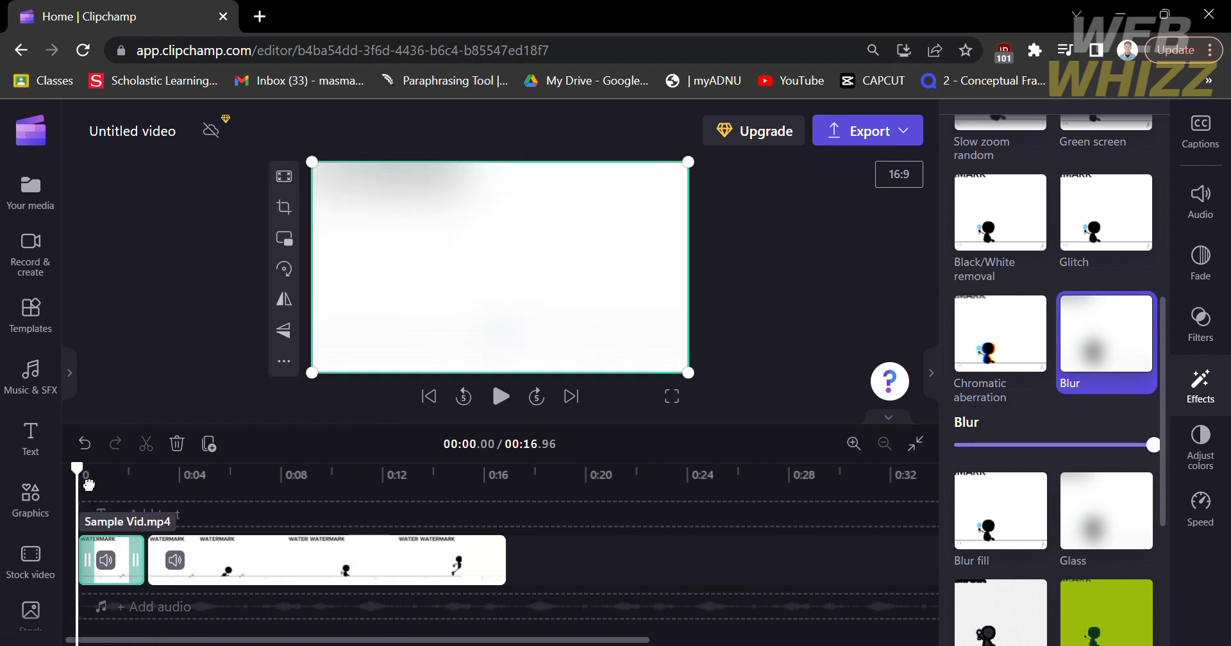
{"action": "mouse_move", "coordinate": [211, 495]}
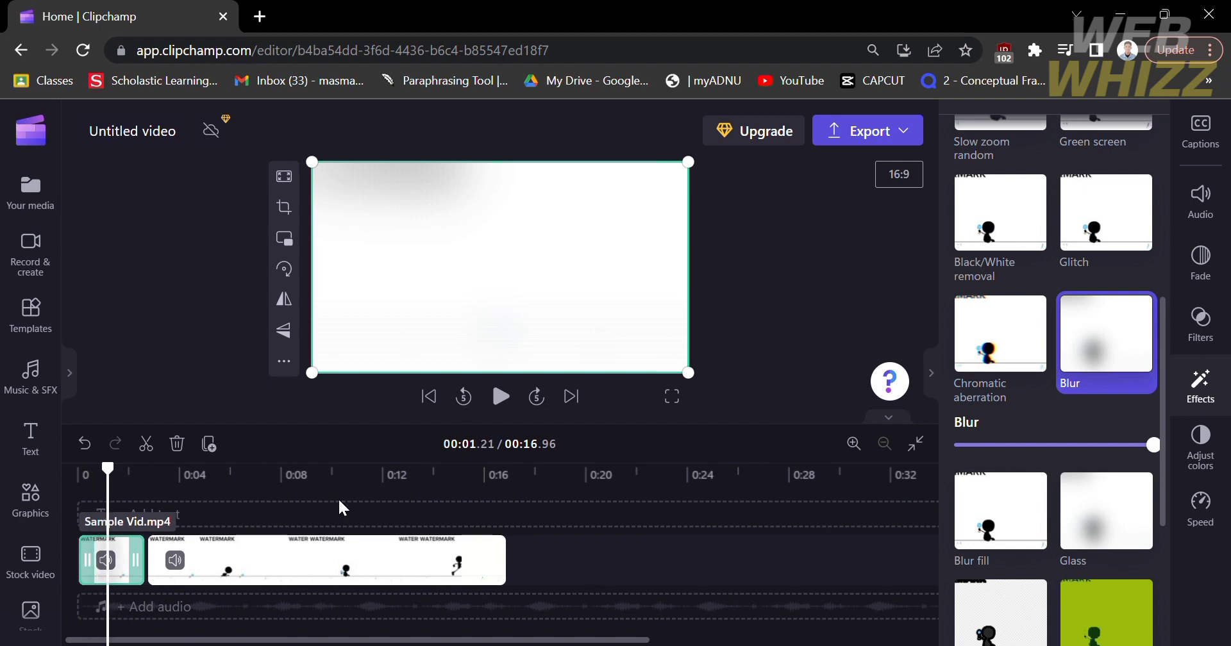
{"action": "left_click", "coordinate": [499, 395]}
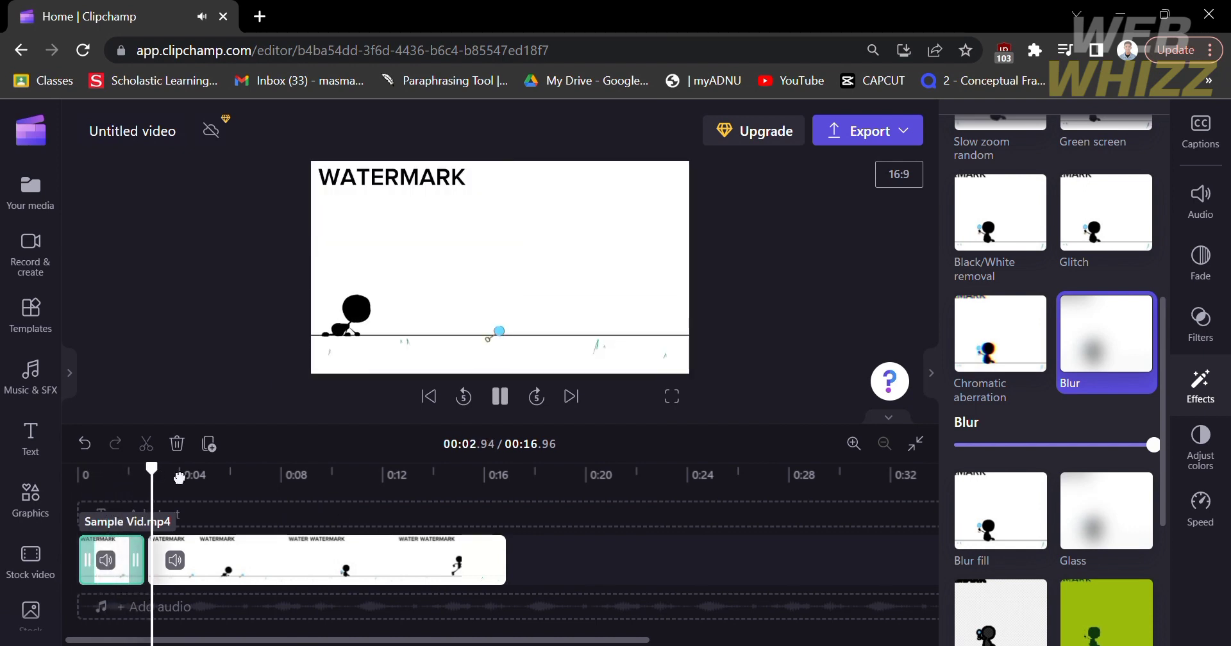